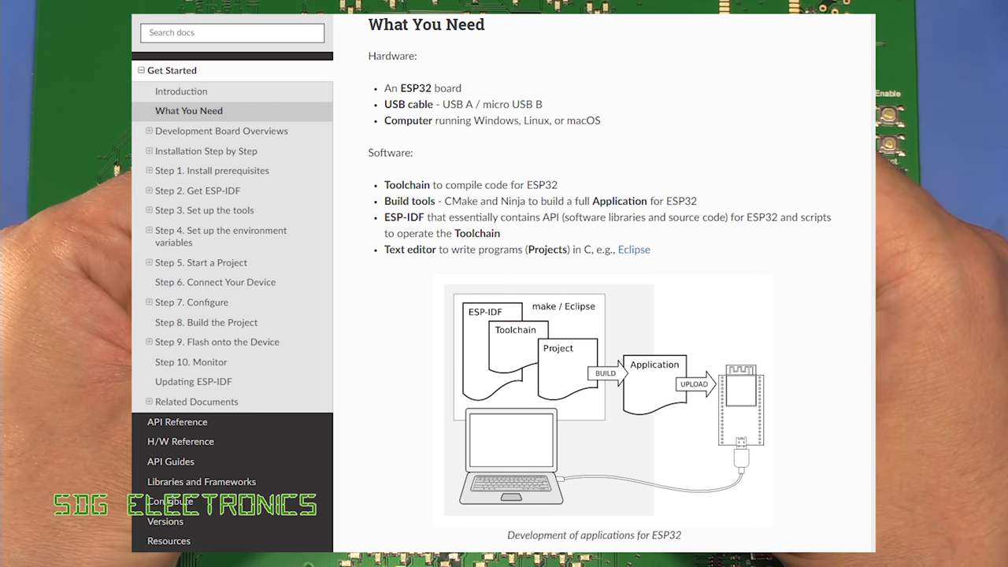
Start a new Espressif IDF project and advance to the template selection page.
{"action": "left_click", "coordinate": [202, 209]}
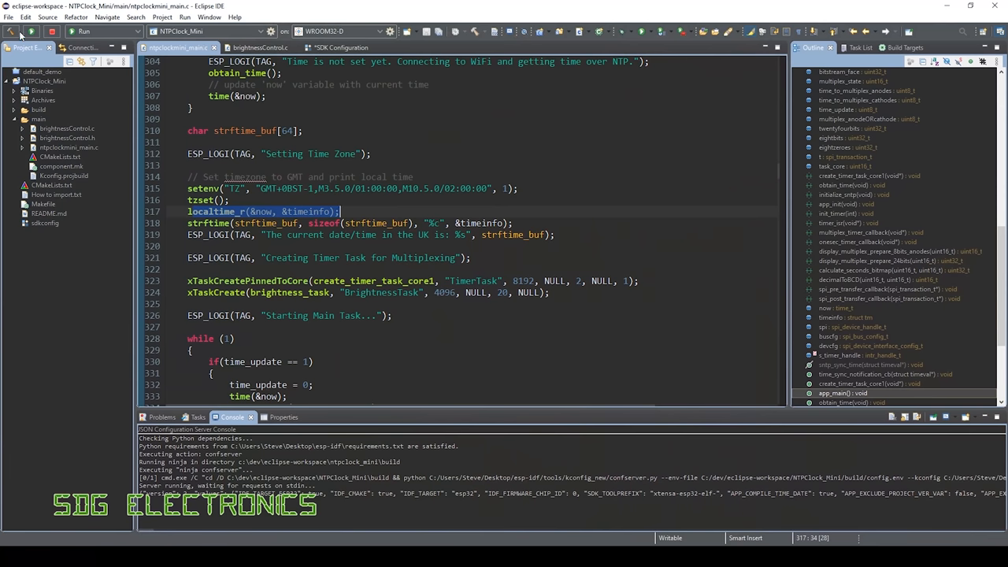
{"action": "left_click", "coordinate": [8, 16]}
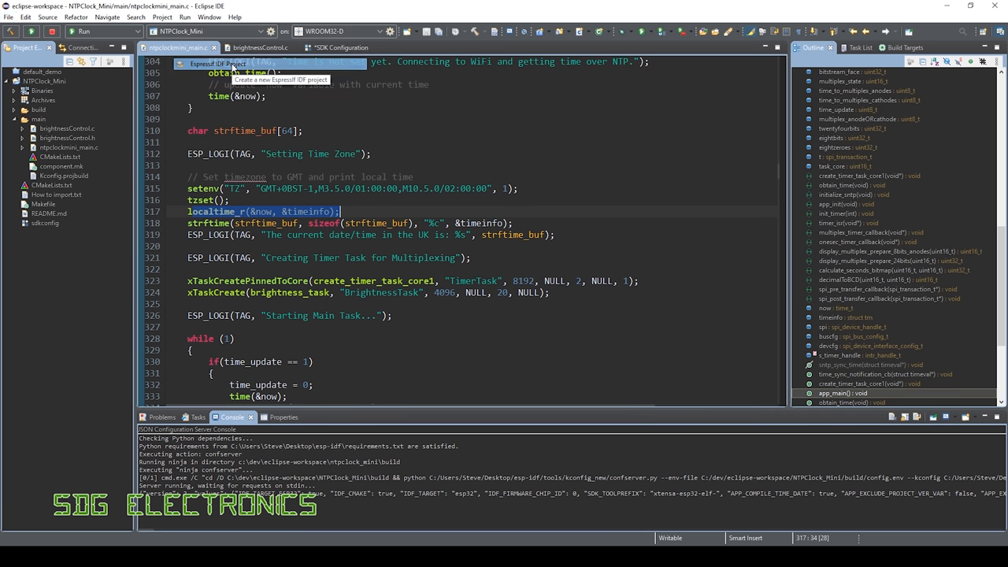
{"action": "left_click", "coordinate": [217, 63]}
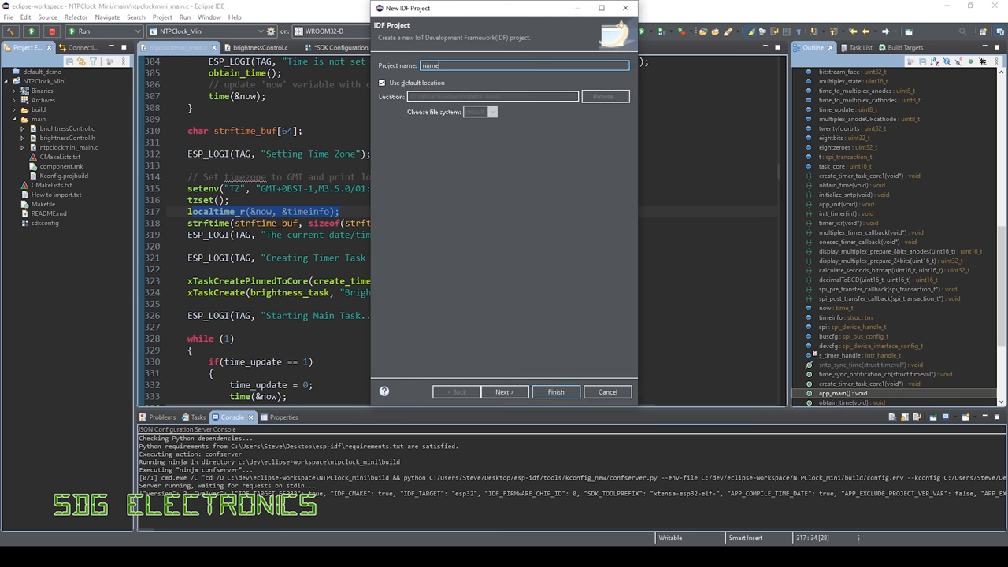
{"action": "left_click", "coordinate": [504, 391]}
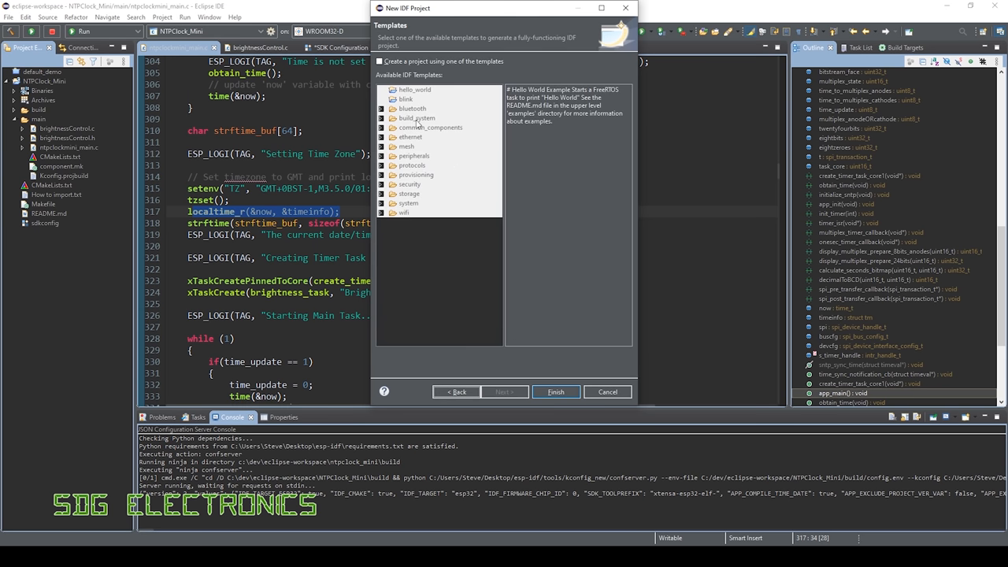
Enable creating from a template and select the sntp example under protocols.
{"action": "left_click", "coordinate": [381, 61]}
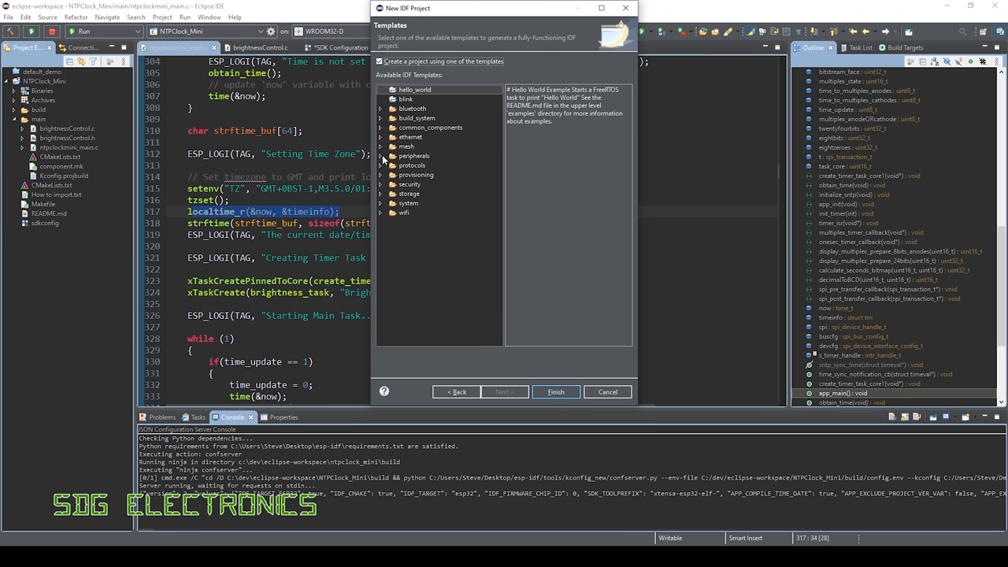
{"action": "left_click", "coordinate": [381, 136]}
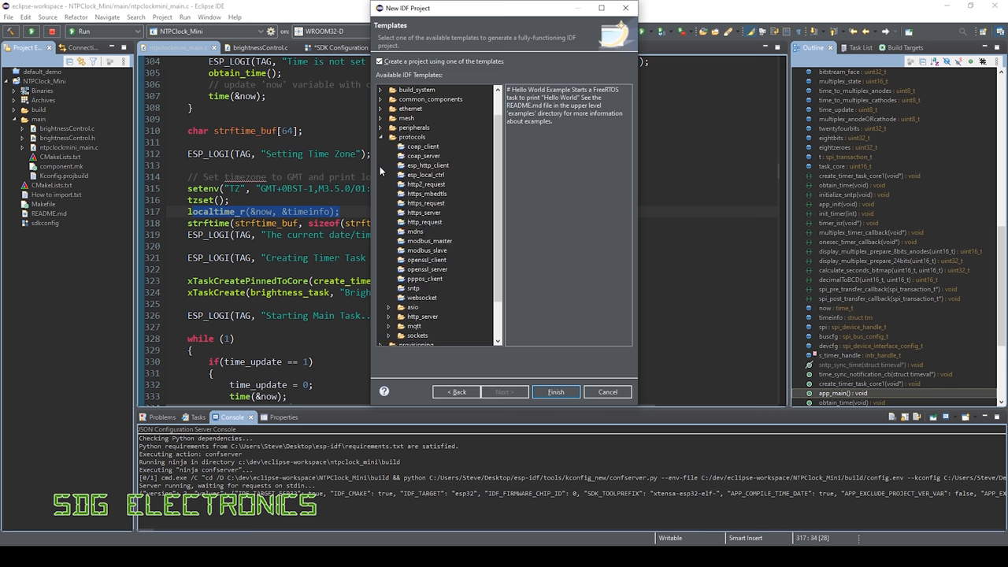
{"action": "left_click", "coordinate": [412, 287]}
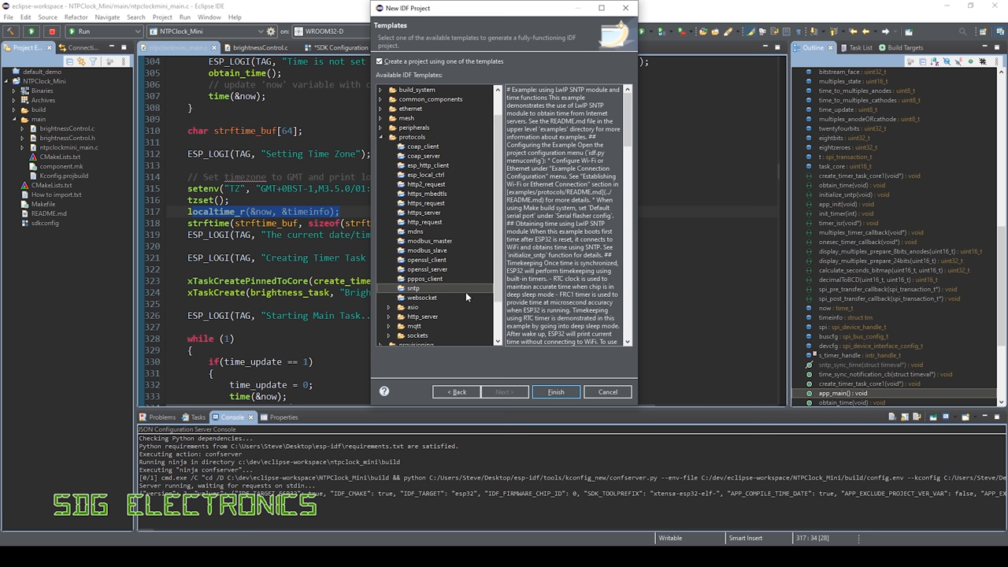
{"action": "left_click", "coordinate": [606, 390]}
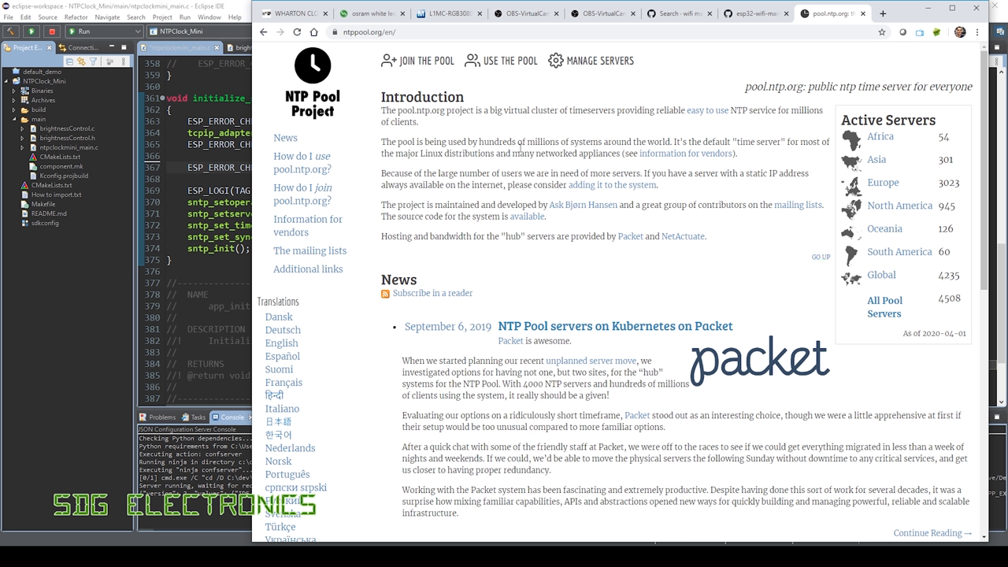
{"action": "mouse_move", "coordinate": [366, 126]}
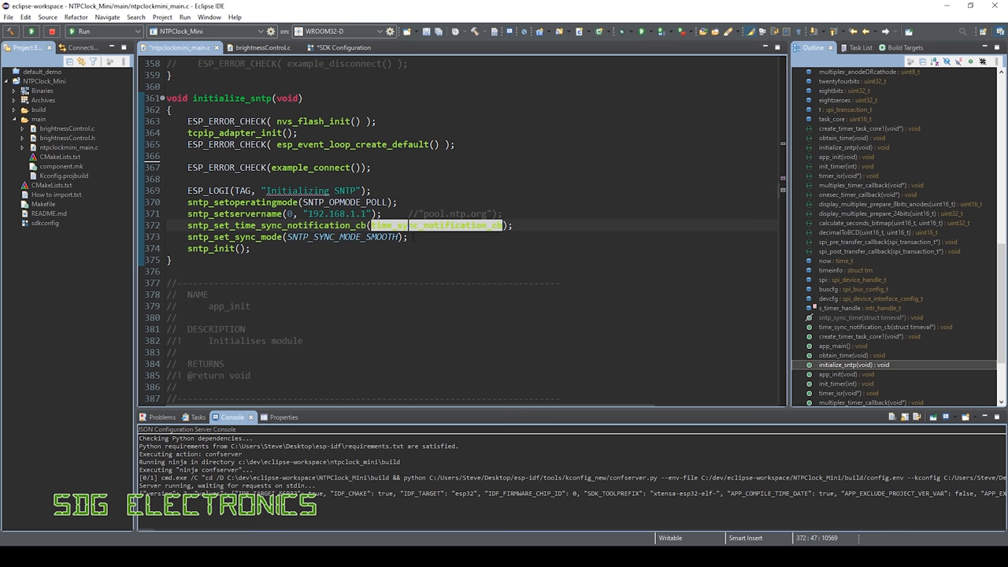
Return to SDK Configuration and select the SNTP update interval value for editing.
{"action": "left_click", "coordinate": [342, 48]}
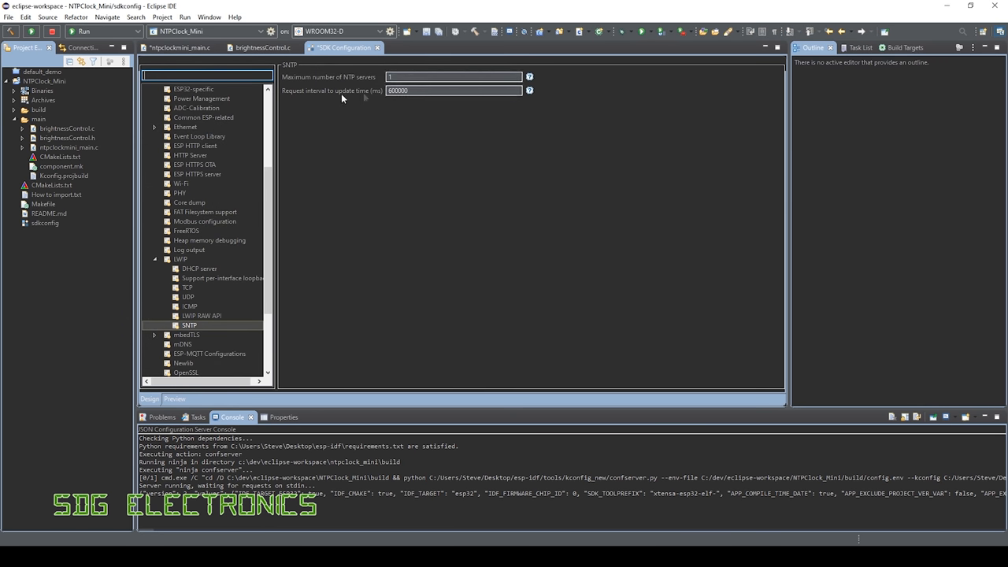
{"action": "mouse_move", "coordinate": [363, 97]}
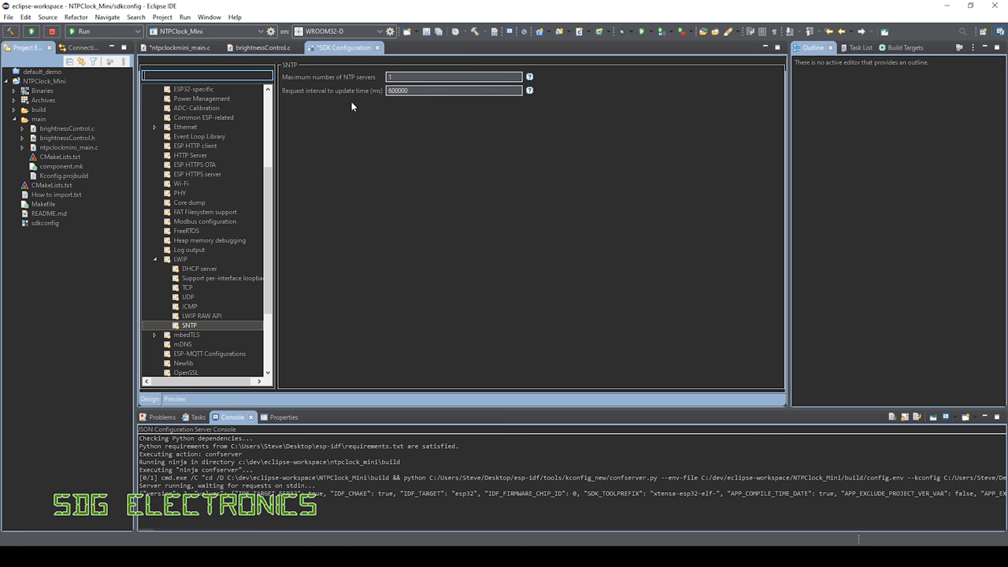
{"action": "double_click", "coordinate": [454, 90]}
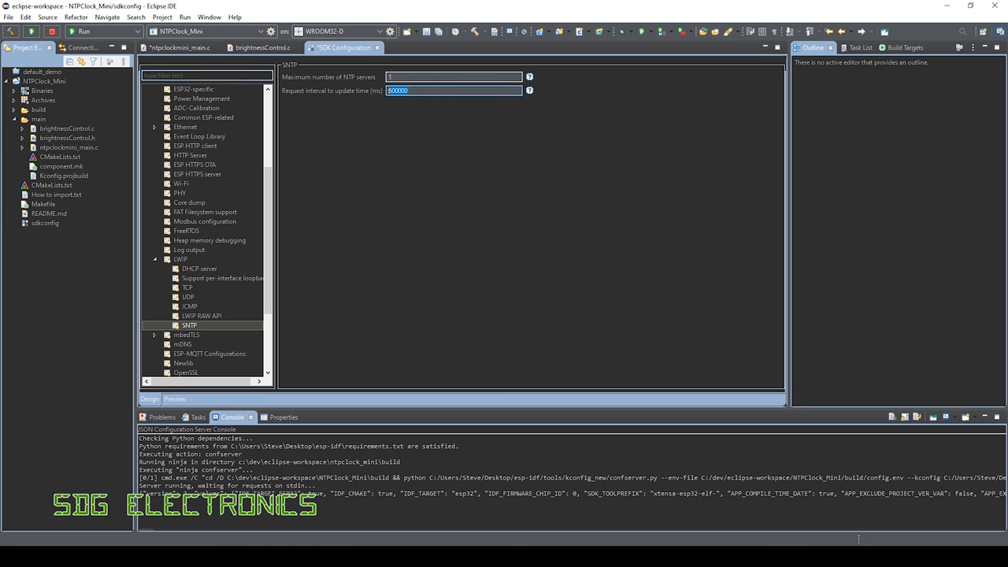
{"action": "mouse_move", "coordinate": [394, 124]}
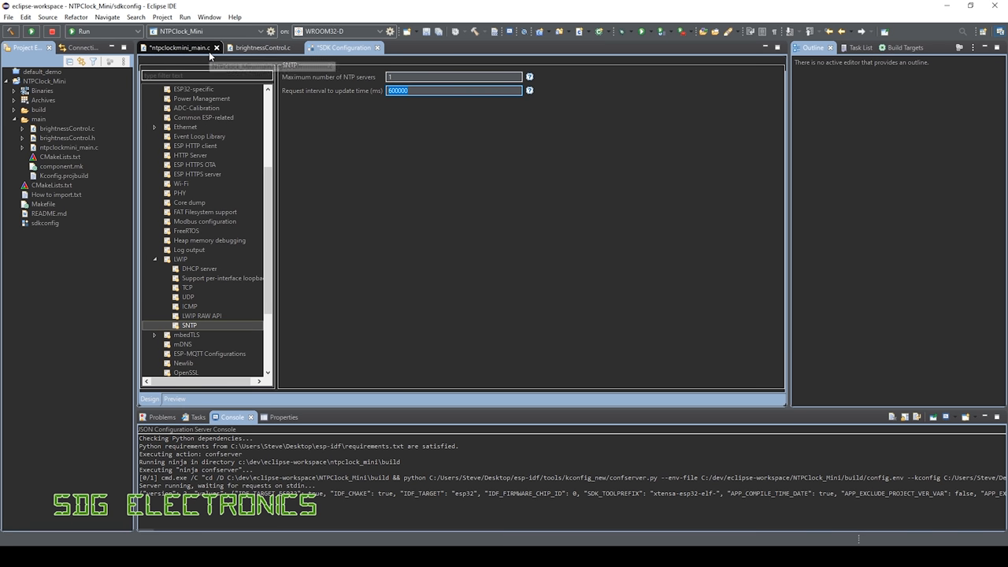
{"action": "mouse_move", "coordinate": [181, 47]}
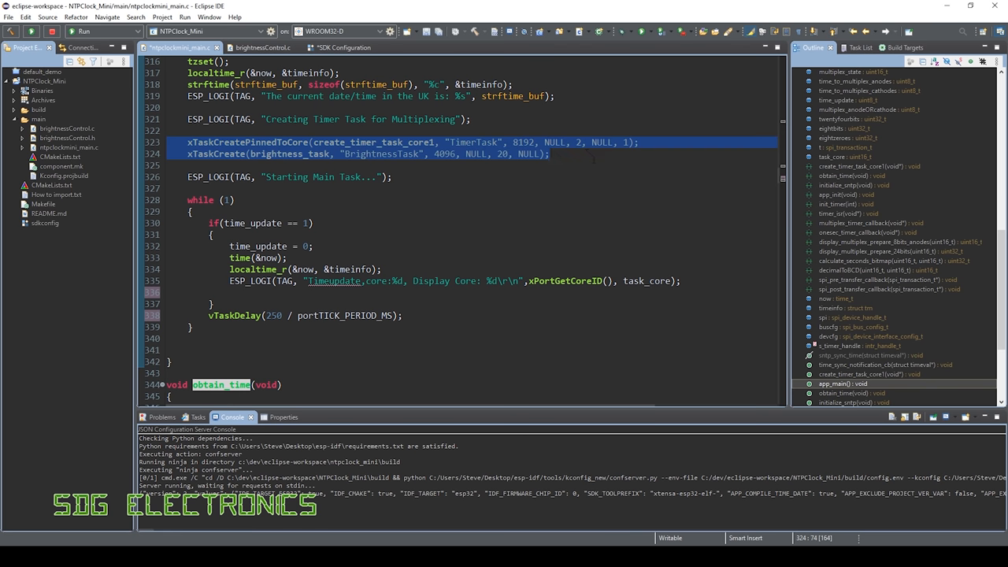
Jump to the create_timer_task_core1 definition from the Outline view.
{"action": "left_click", "coordinate": [552, 154]}
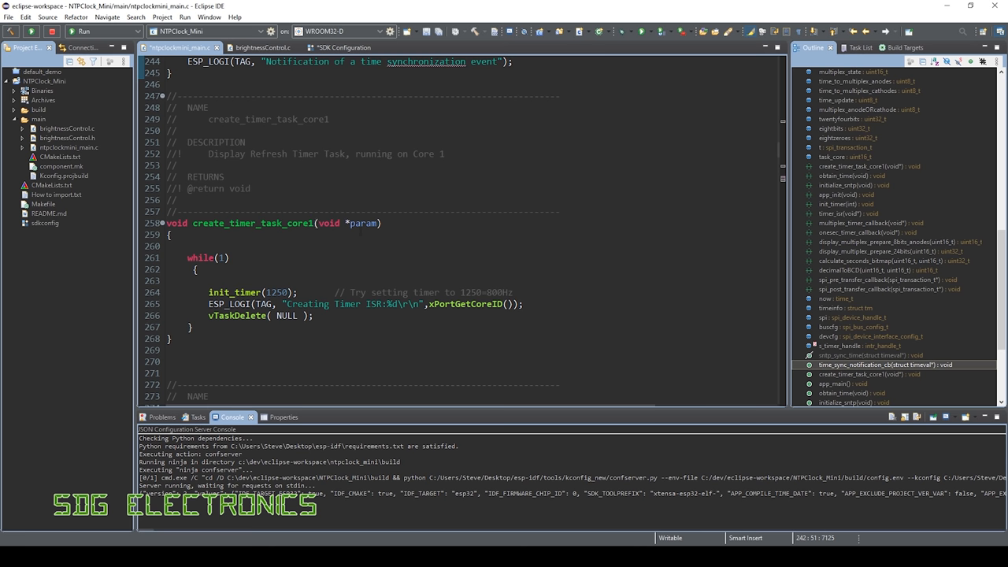
Follow the init_timer call down to the timer_isr interrupt handler.
{"action": "double_click", "coordinate": [233, 291]}
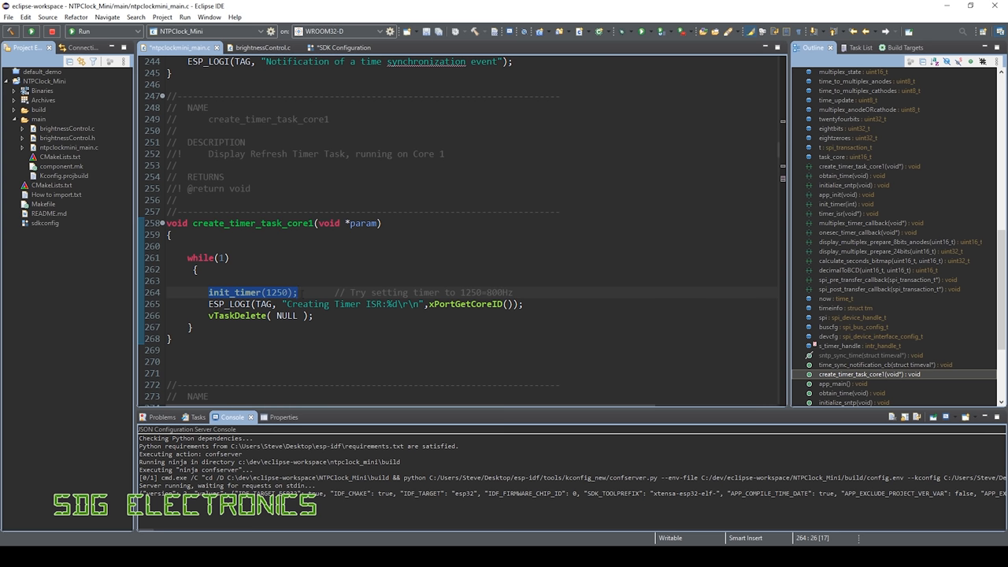
{"action": "scroll", "scroll_direction": "down", "scroll_amount": 3}
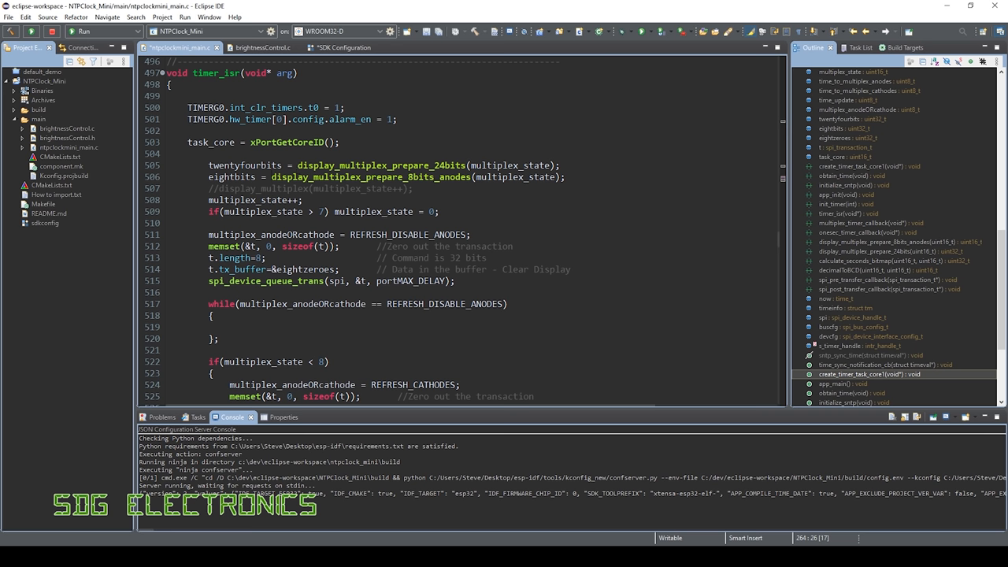
Mark display_multiplex_prepare_8bits_anodes in timer_isr and move down to spi_post_transfer_callback.
{"action": "left_click", "coordinate": [297, 165]}
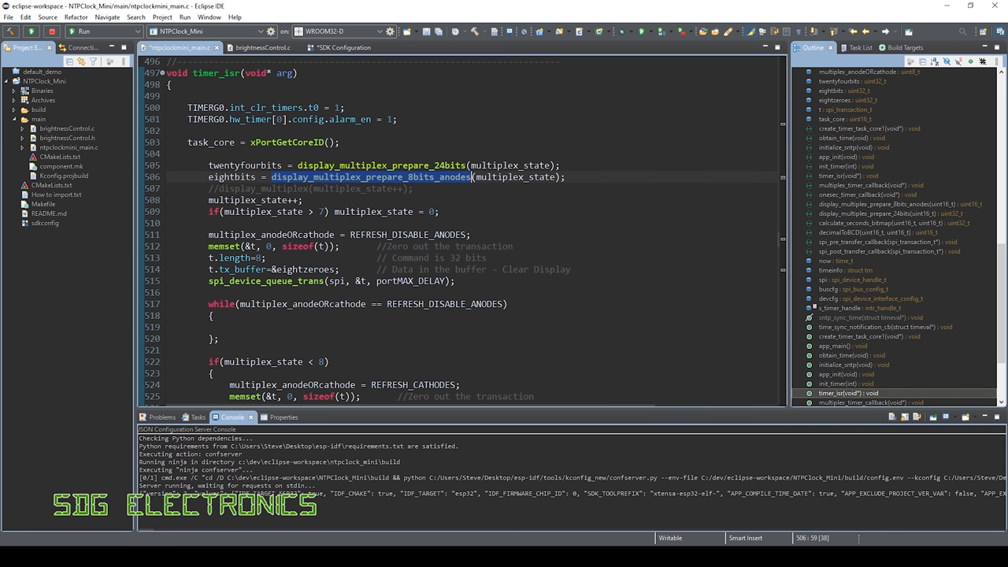
{"action": "scroll", "scroll_direction": "down", "scroll_amount": 3}
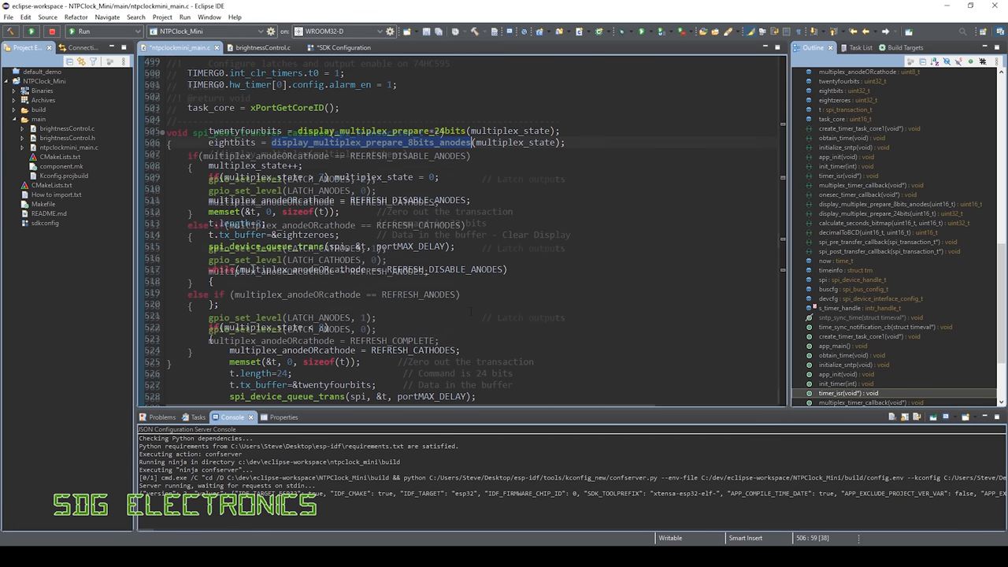
{"action": "scroll", "scroll_direction": "down", "scroll_amount": 3}
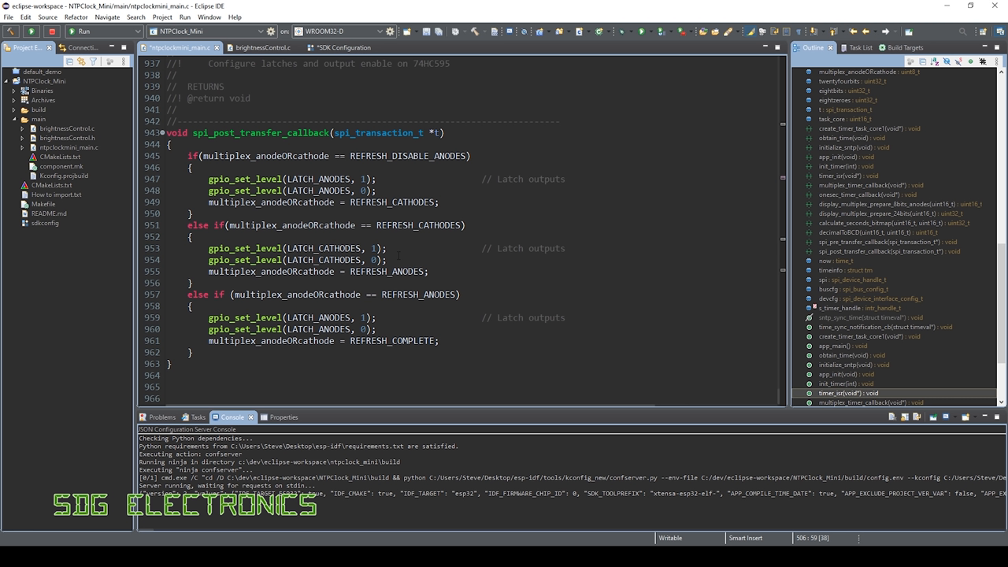